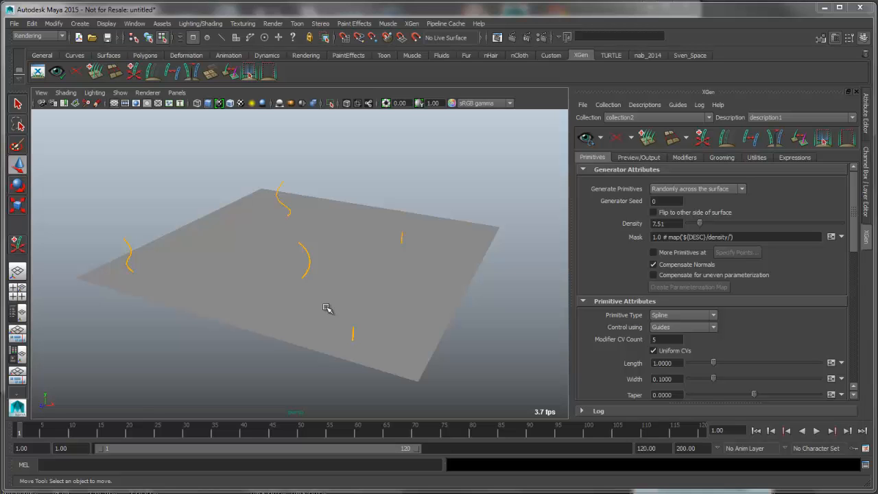
# Raise the XGen Density slider to about 4.0 so spline primitives fill the plane.
pyautogui.moveTo(326, 307); pyautogui.dragTo(336, 282)
pyautogui.write('4')
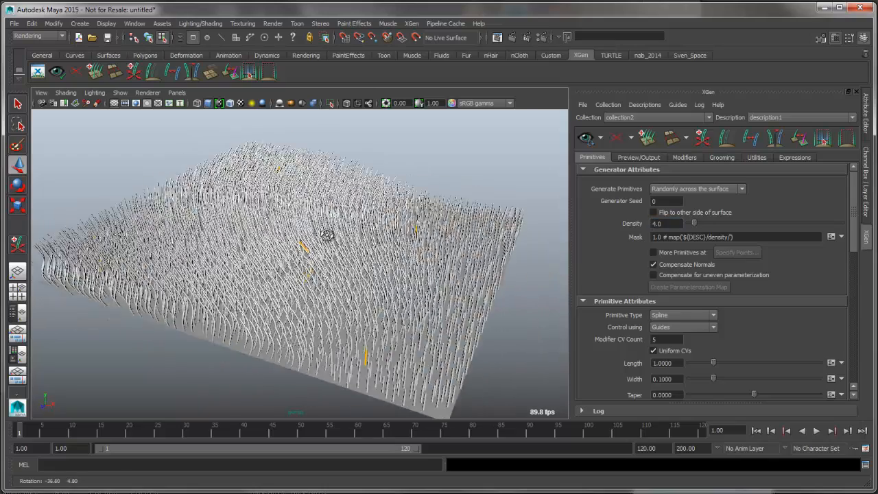
# In Preview/Output, set the Output Settings Operation to Create MEL File.
pyautogui.click(638, 156)
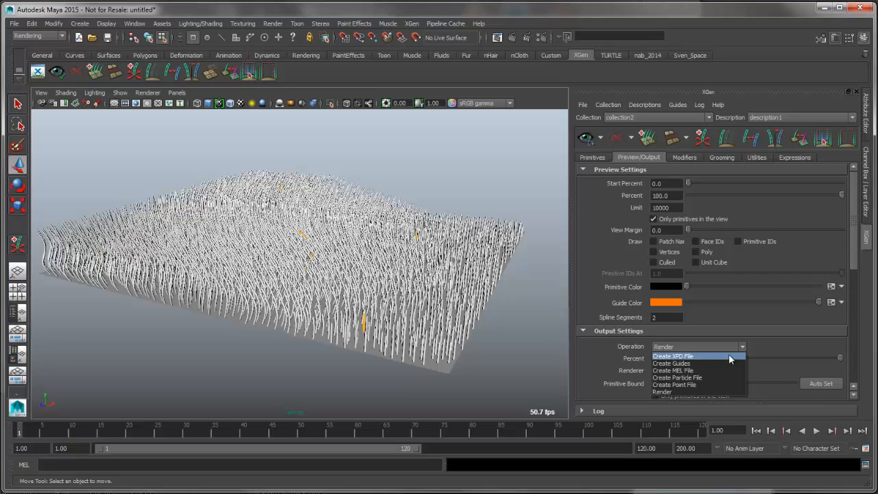
pyautogui.moveTo(707, 371)
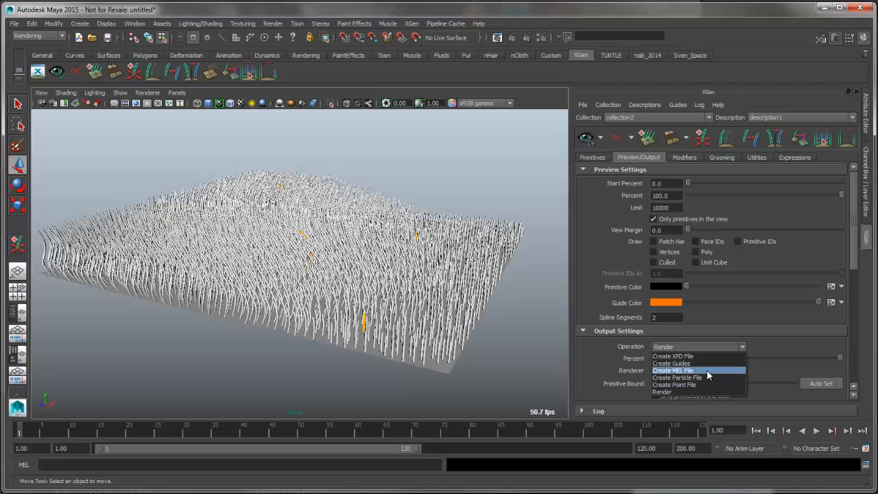
pyautogui.click(672, 370)
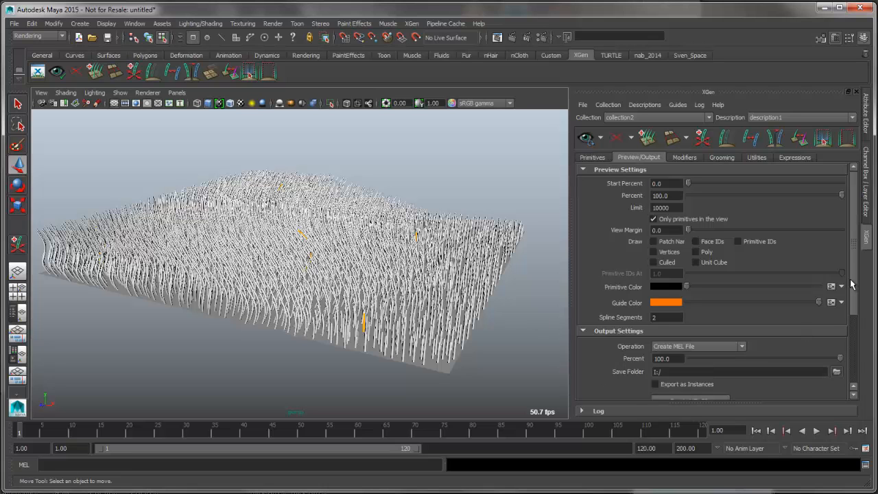
pyautogui.scroll(-3)
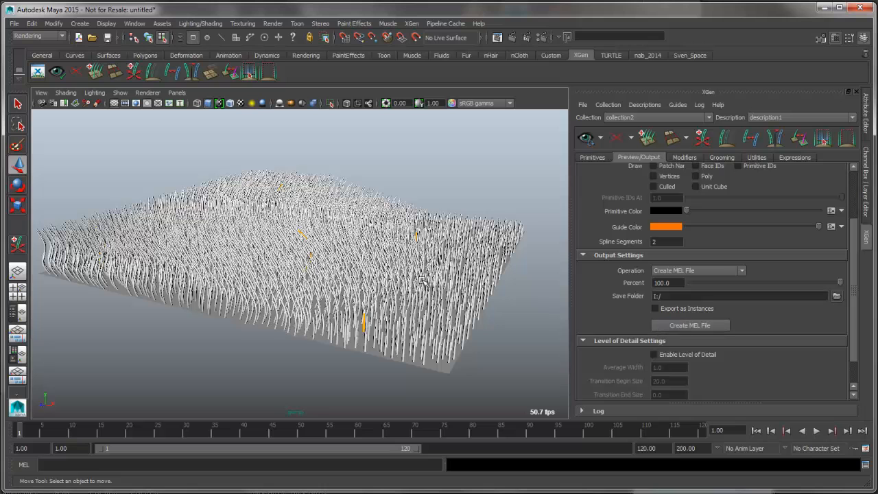
pyautogui.moveTo(422, 281); pyautogui.dragTo(398, 280)
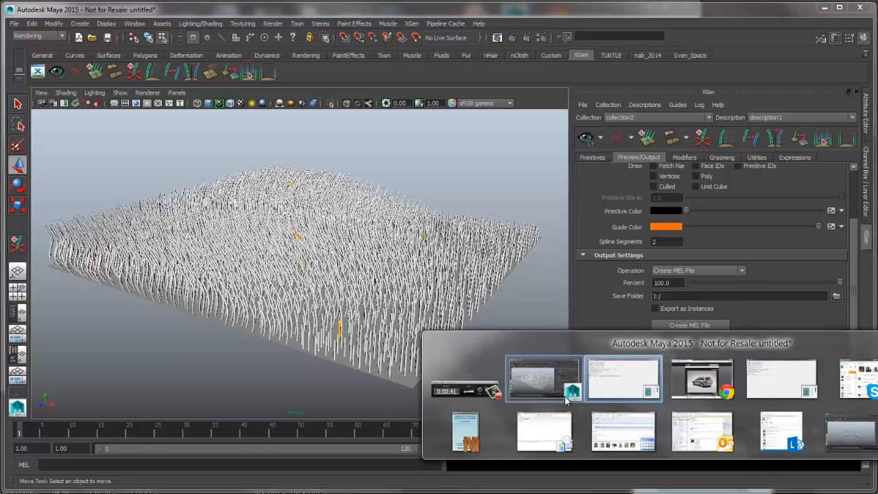
# In the second Maya session, open description1.mel via Open Scene with All Files shown.
pyautogui.click(543, 379)
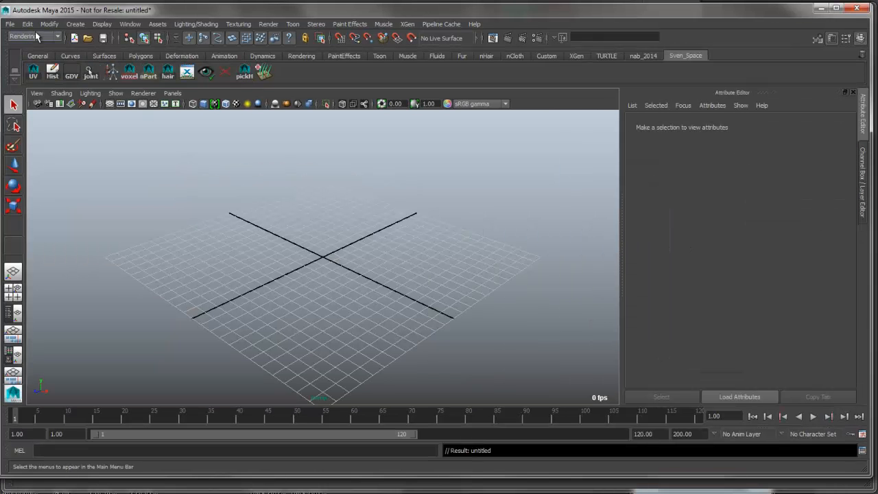
pyautogui.click(9, 23)
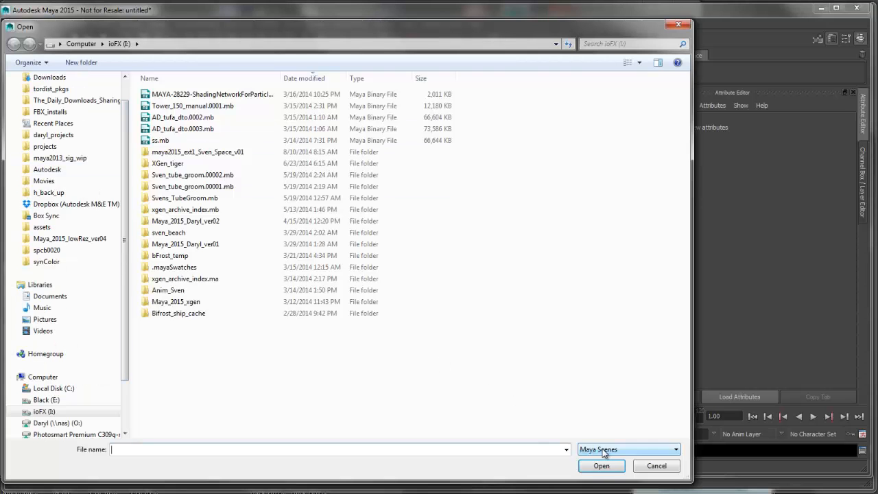
pyautogui.click(629, 450)
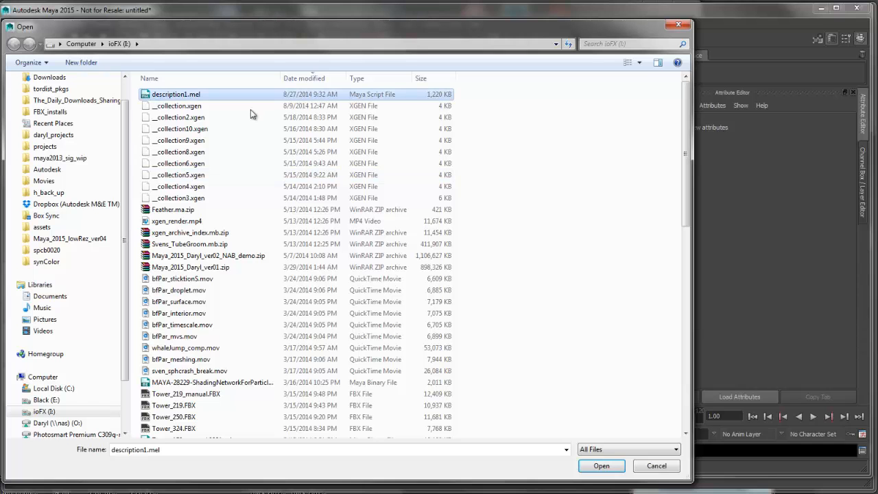
pyautogui.moveTo(584, 439)
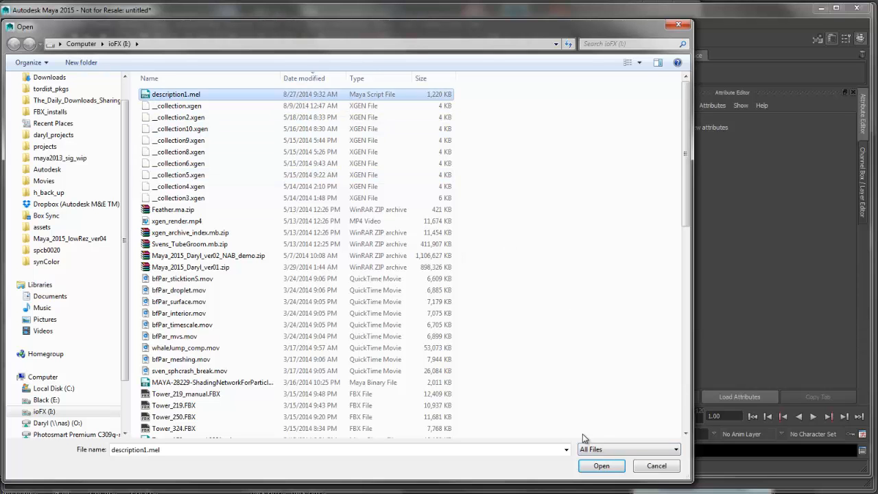
pyautogui.click(601, 466)
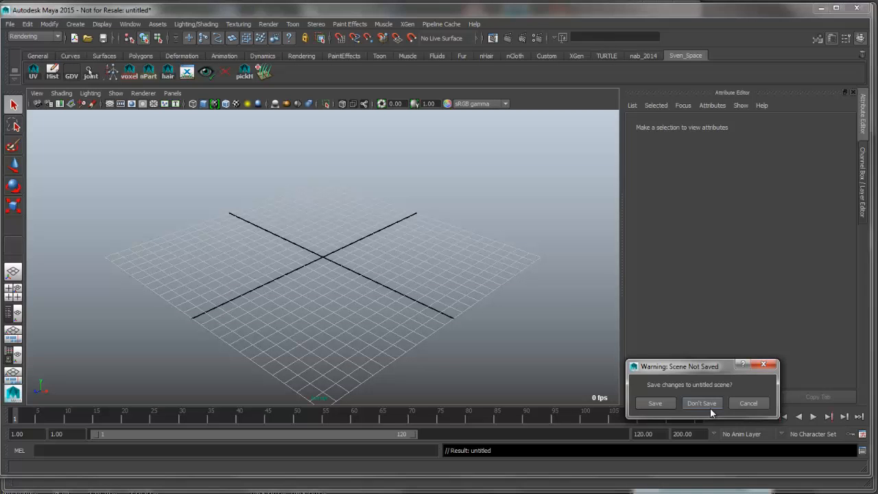
# Discard the untitled scene, show Perspective/Outliner, and inspect the imported NURBS curves.
pyautogui.click(701, 404)
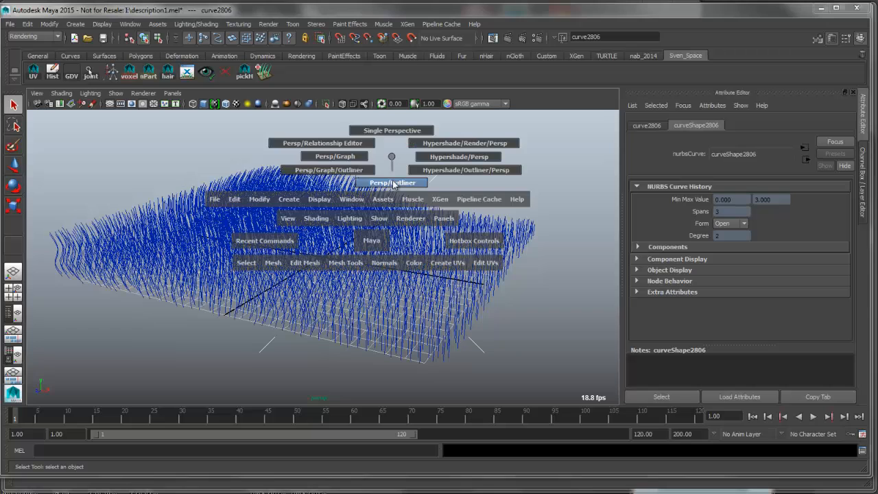
pyautogui.click(391, 181)
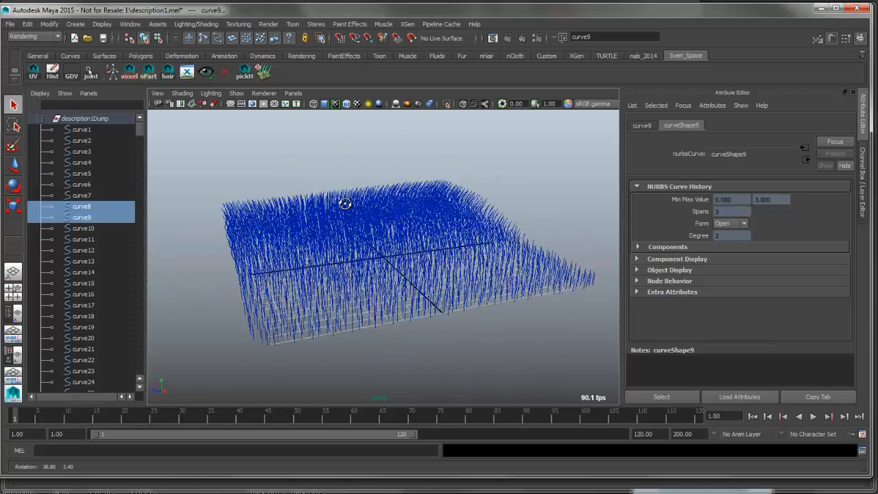
pyautogui.moveTo(346, 204); pyautogui.dragTo(357, 209)
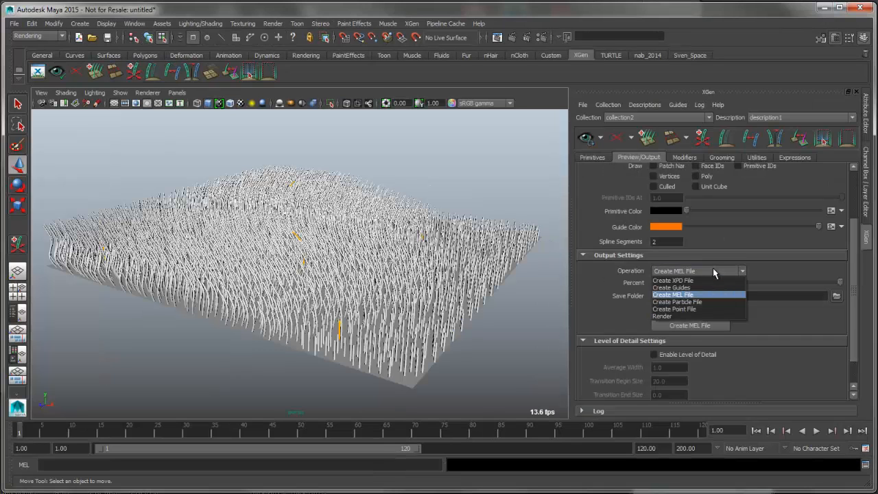
pyautogui.moveTo(744, 299)
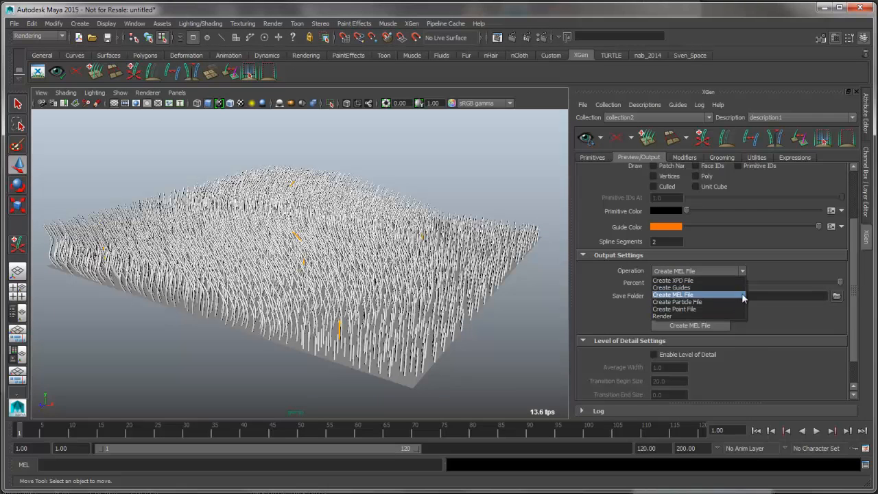
pyautogui.moveTo(748, 305)
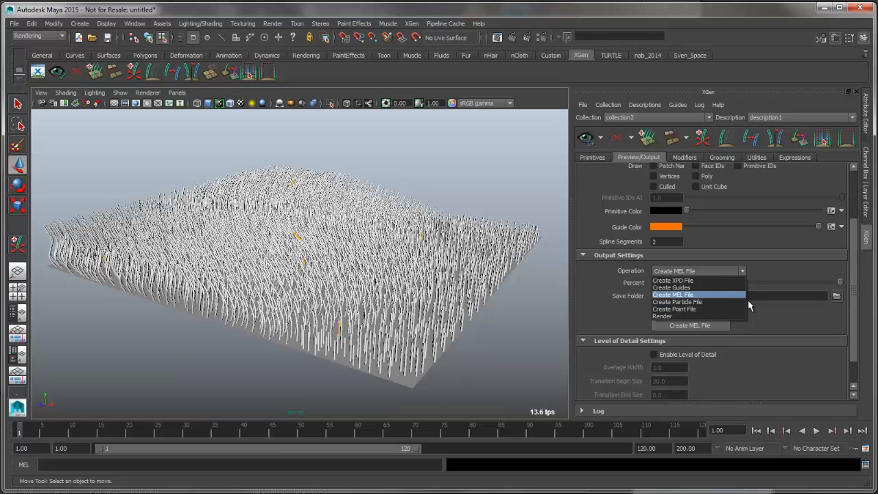
# In the original session, keep Create MEL File as the XGen output operation.
pyautogui.click(672, 293)
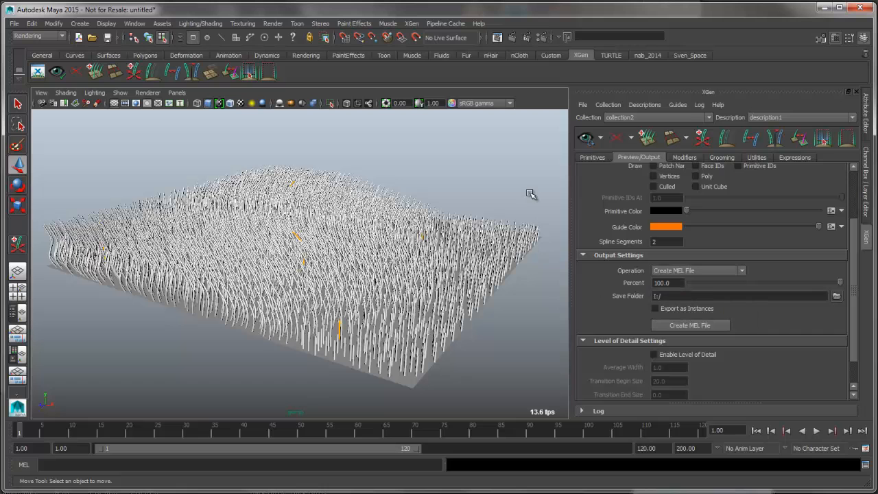